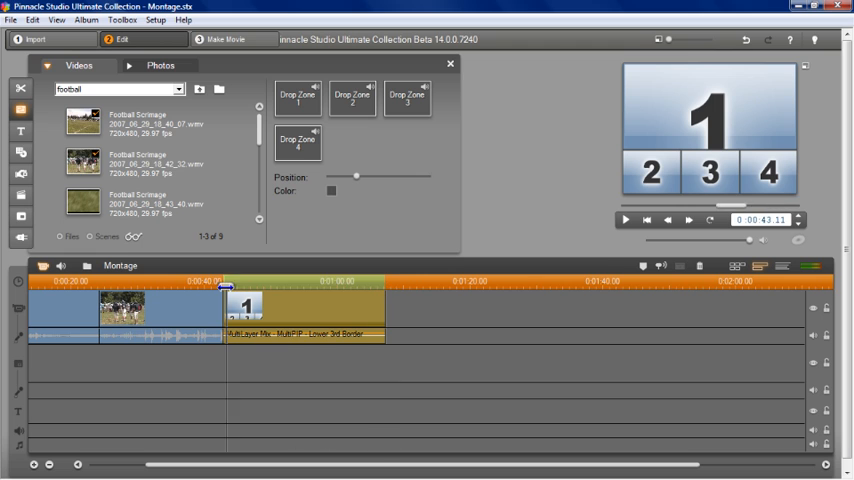
Step: Scrub the filled four-clip football montage forward and start its preview playback
{"action": "left_click", "coordinate": [340, 283]}
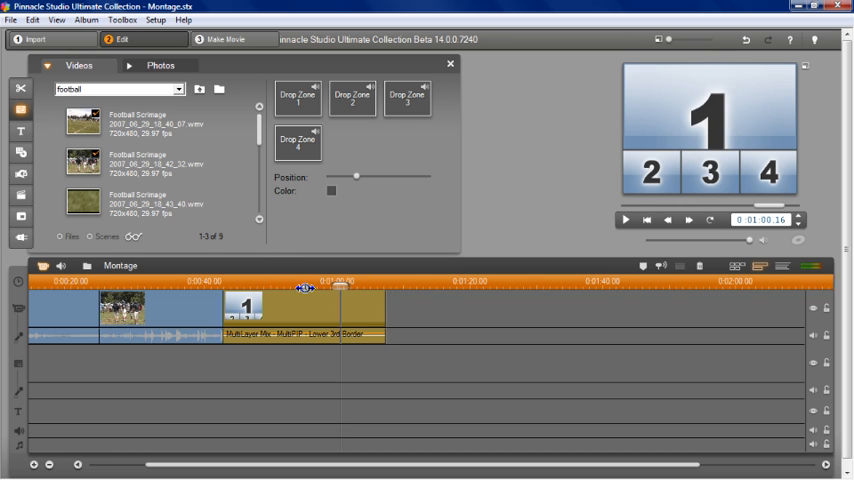
{"action": "mouse_move", "coordinate": [524, 123]}
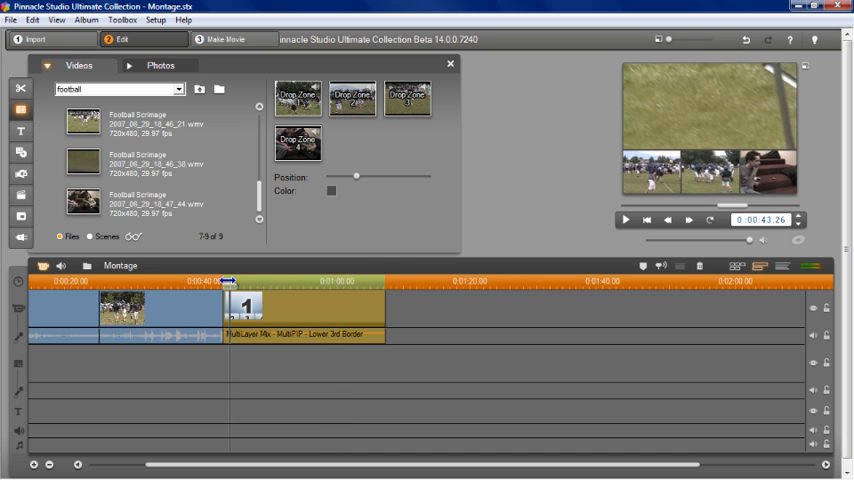
{"action": "left_click", "coordinate": [617, 220]}
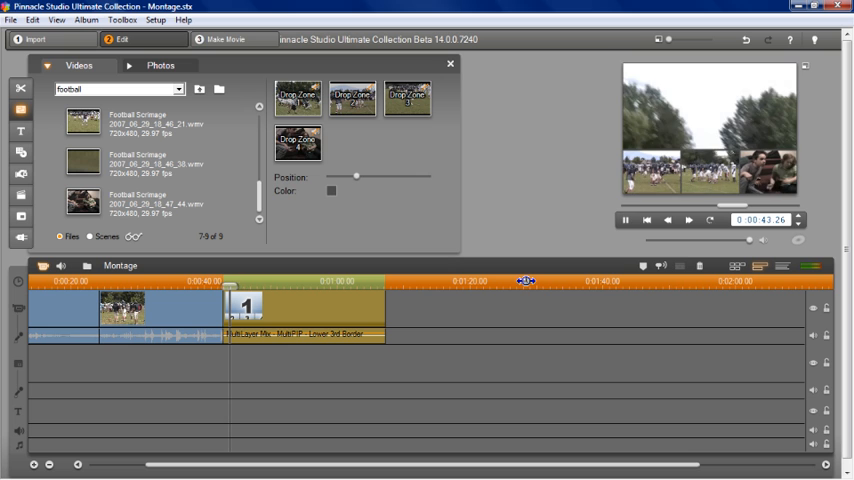
{"action": "left_click", "coordinate": [621, 221]}
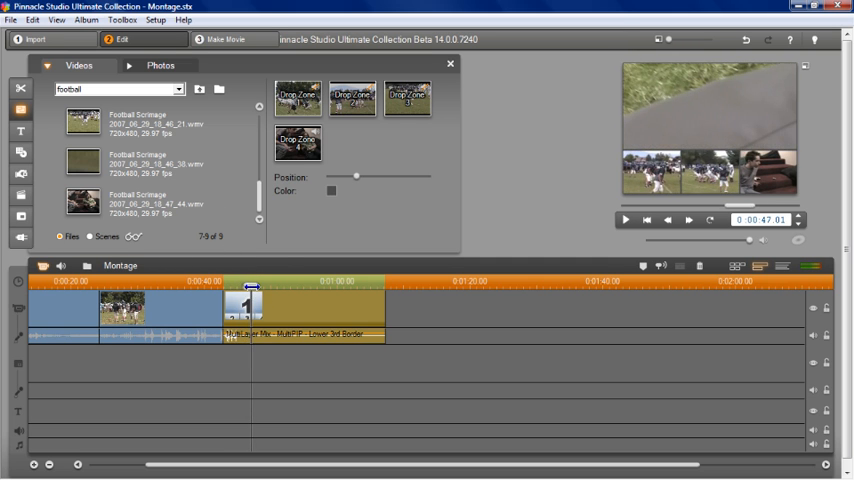
{"action": "left_click", "coordinate": [229, 281]}
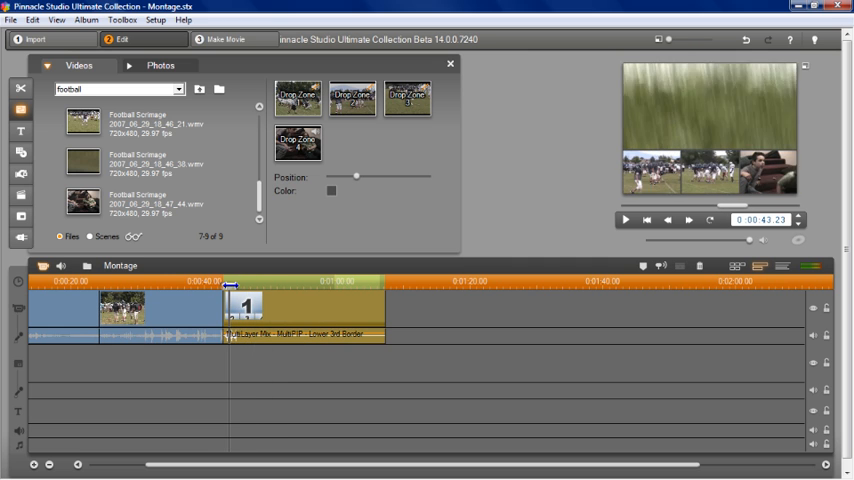
{"action": "left_click", "coordinate": [619, 219]}
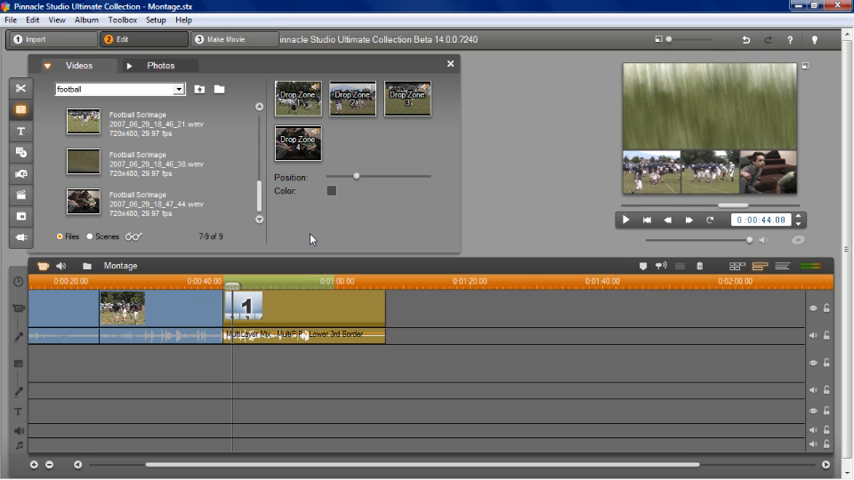
{"action": "left_click", "coordinate": [624, 219]}
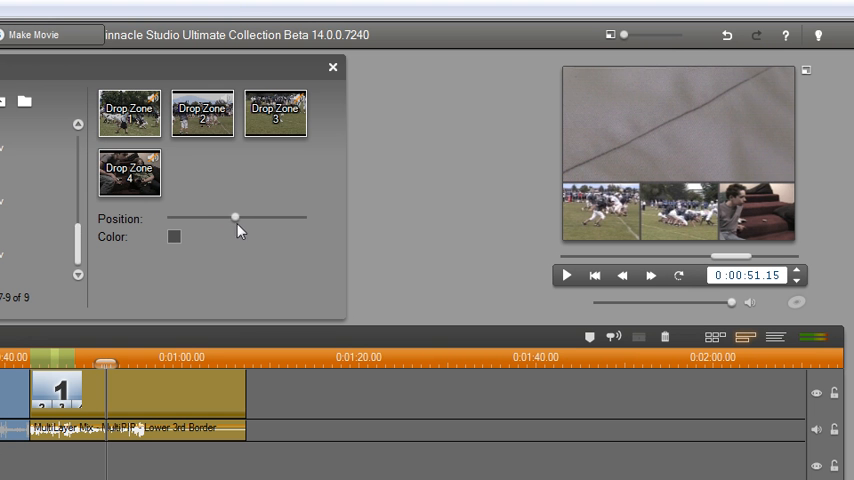
Step: Slide the small frames to vertical center and set the clip border colour to red
{"action": "left_click_drag", "start_coordinate": [234, 218], "coordinate": [246, 218]}
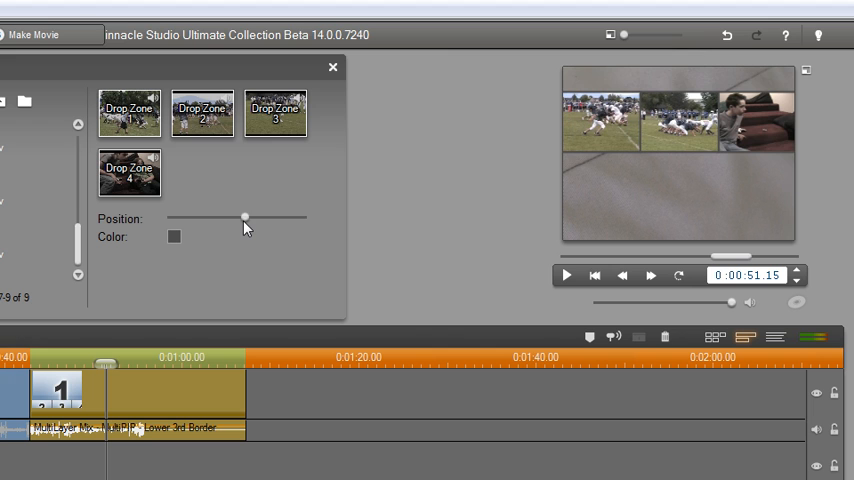
{"action": "left_click_drag", "start_coordinate": [246, 218], "coordinate": [230, 218]}
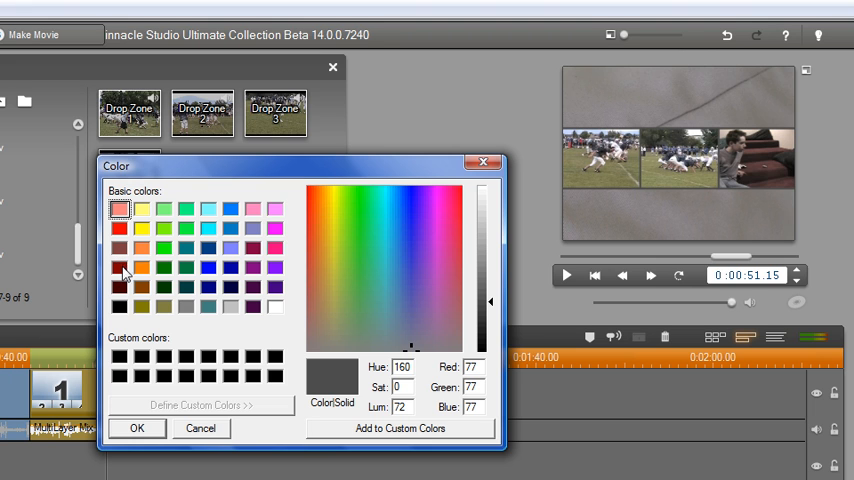
{"action": "left_click", "coordinate": [120, 227]}
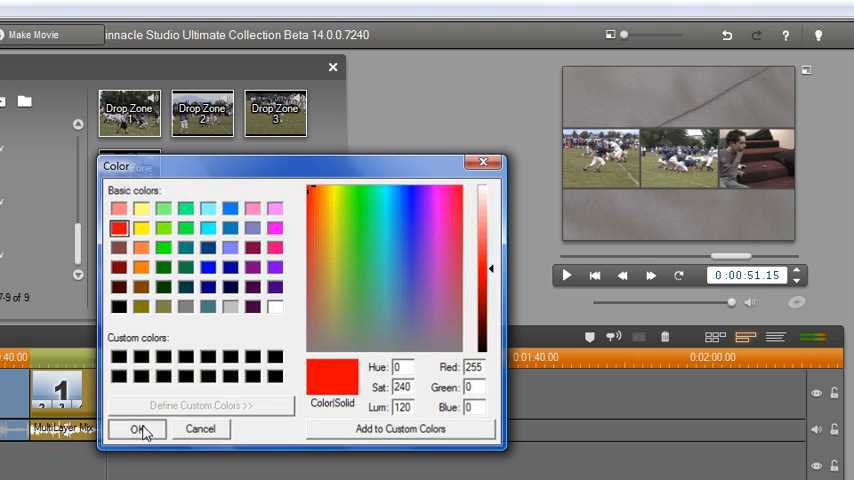
{"action": "left_click", "coordinate": [140, 429]}
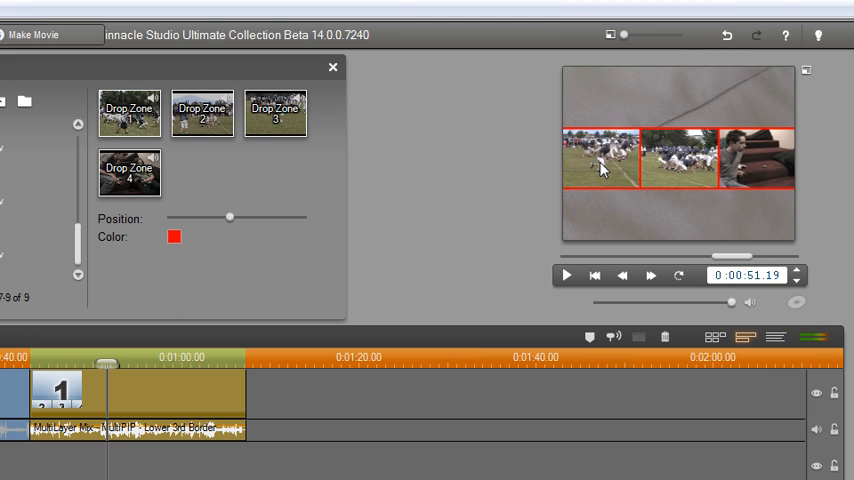
{"action": "mouse_move", "coordinate": [732, 172]}
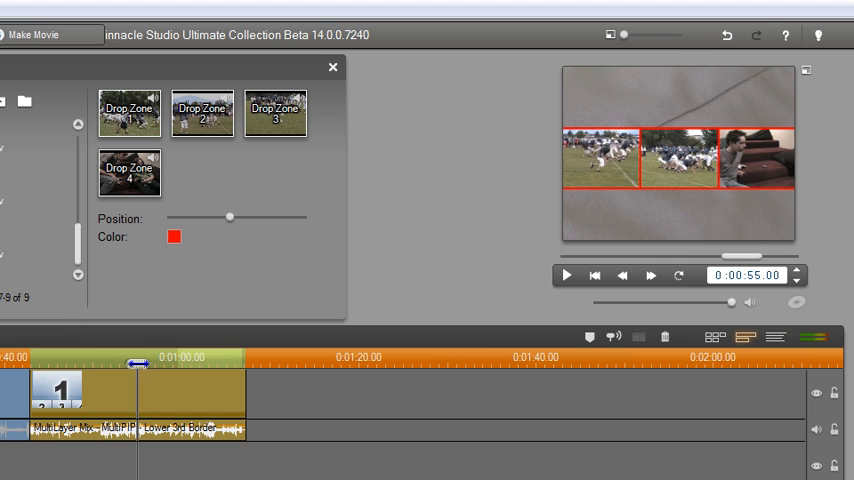
{"action": "left_click", "coordinate": [563, 276]}
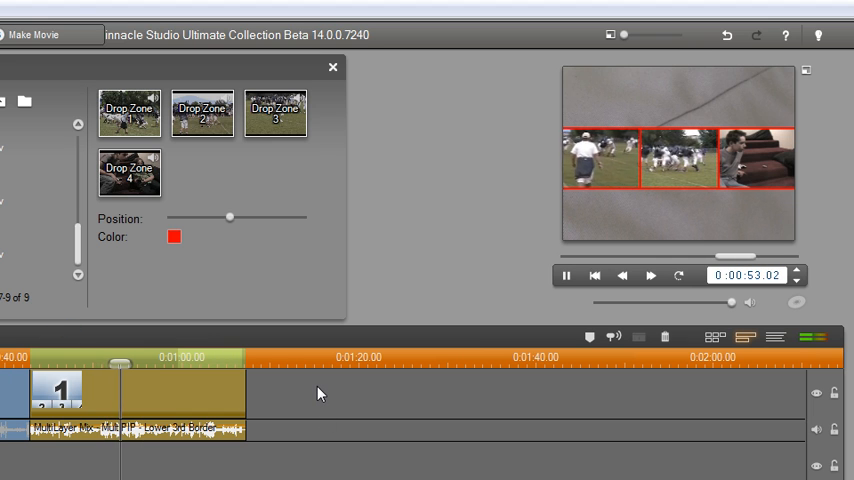